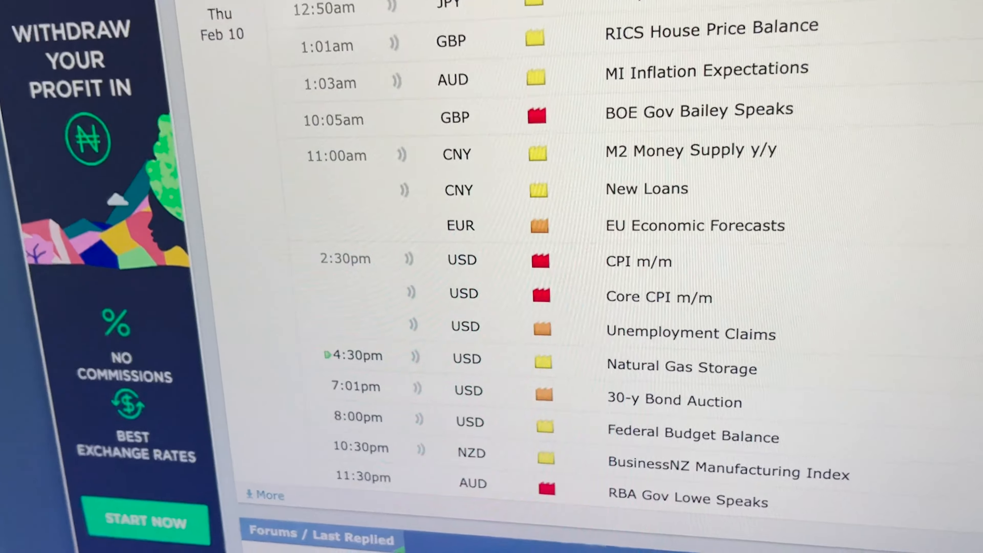
scroll("down", 3)
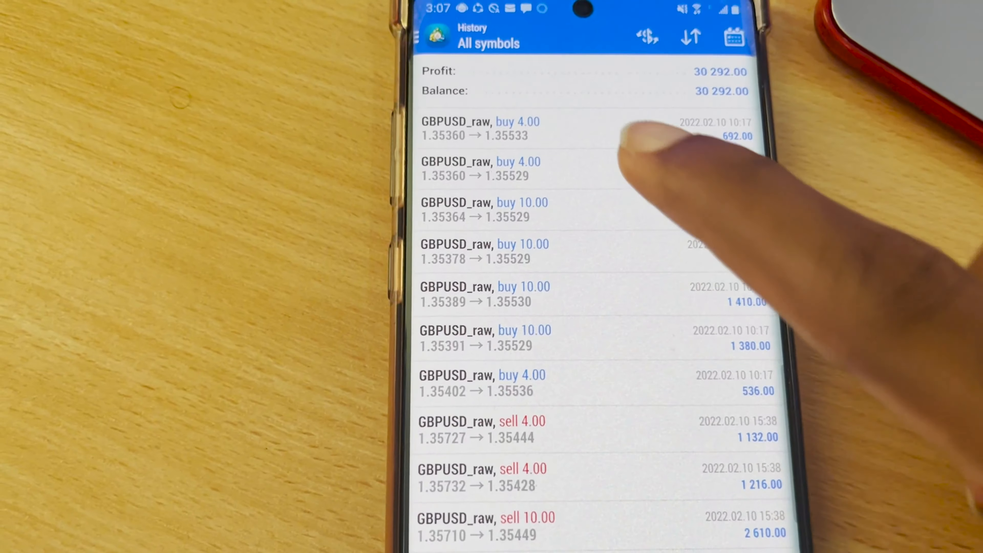
scroll("down", 3)
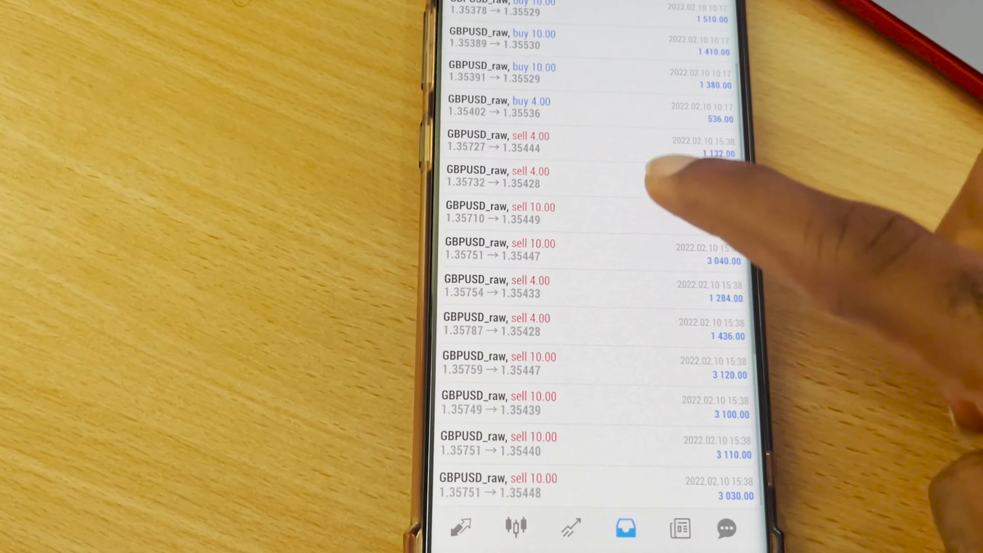